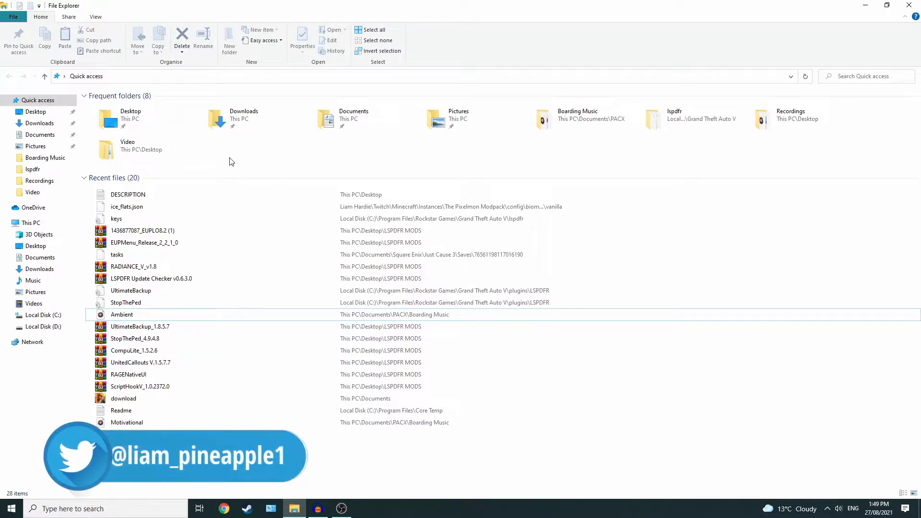
mouse_move(75, 286)
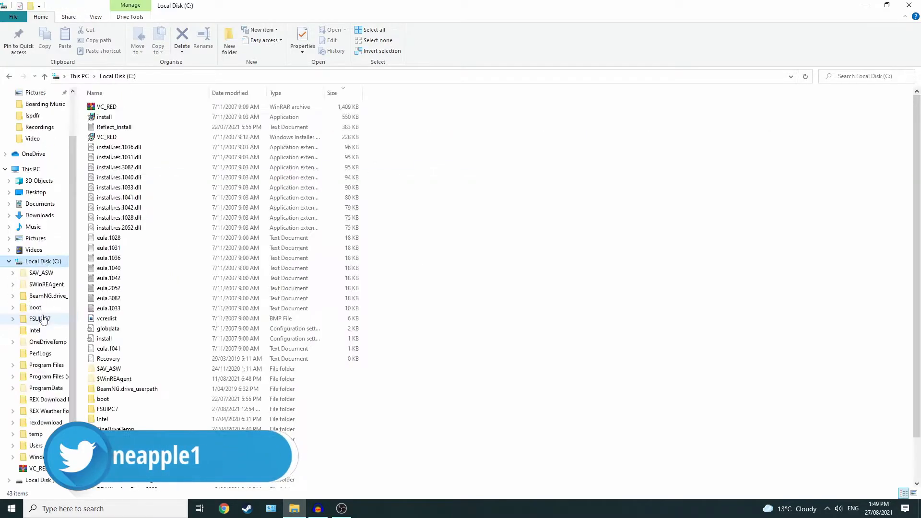
Navigate from Local Disk (C:) into Users and the user's own profile folder.
scroll("down", 3)
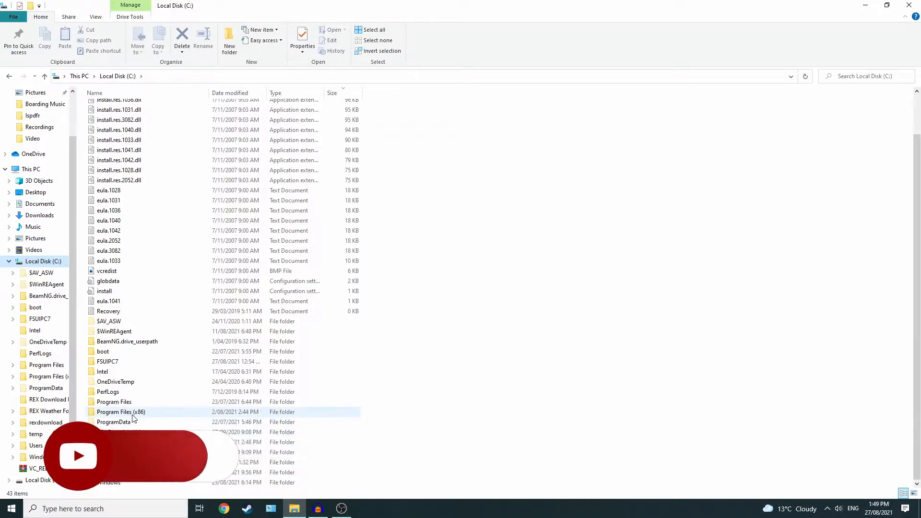
double_click(36, 445)
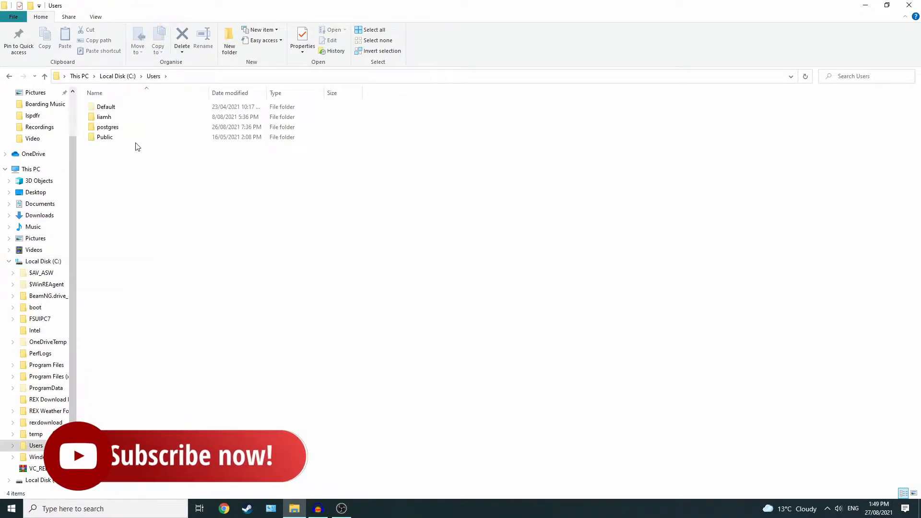
mouse_move(104, 117)
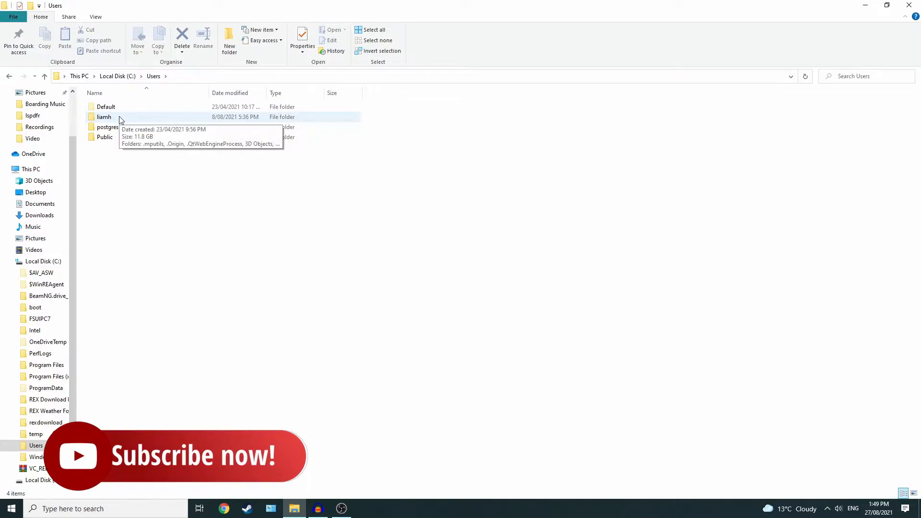
double_click(104, 117)
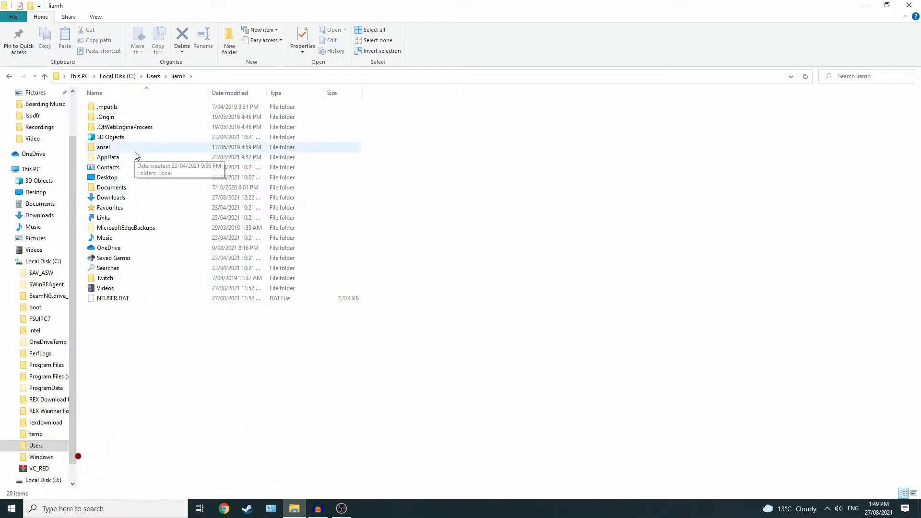
mouse_move(480, 152)
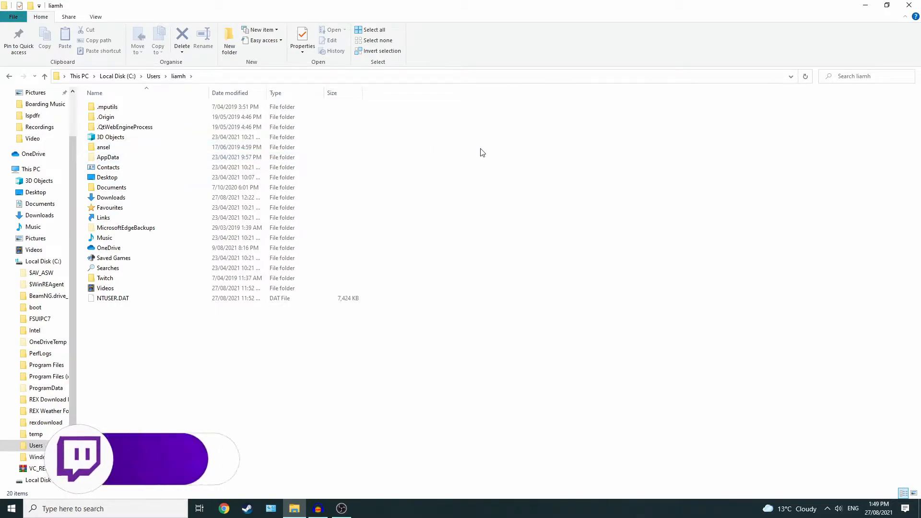
left_click(95, 16)
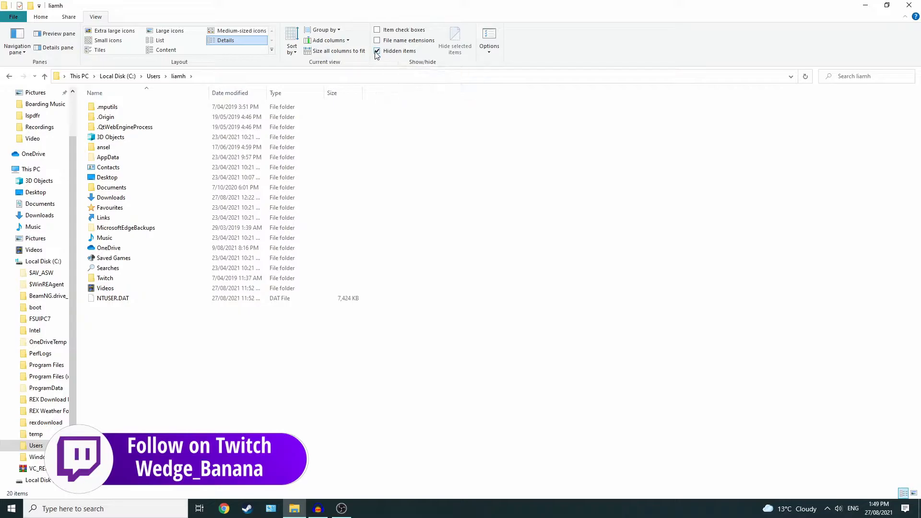
left_click(377, 51)
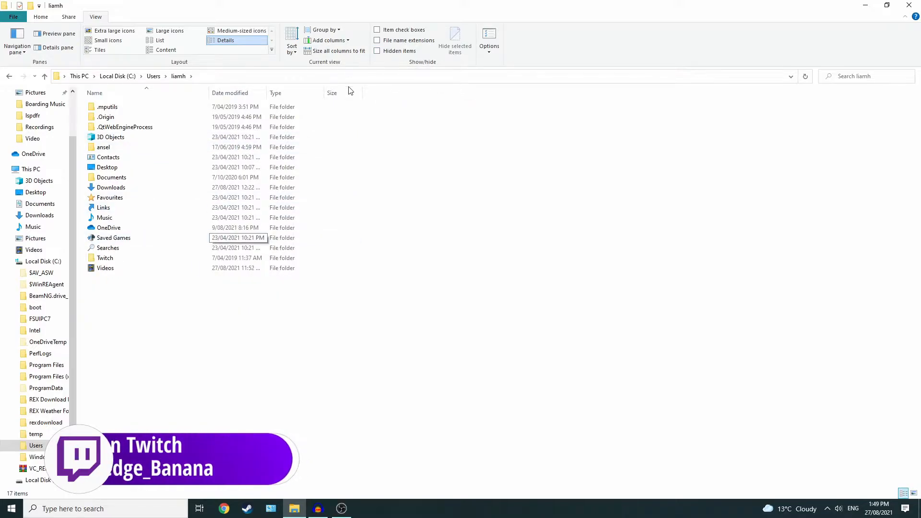
left_click(377, 50)
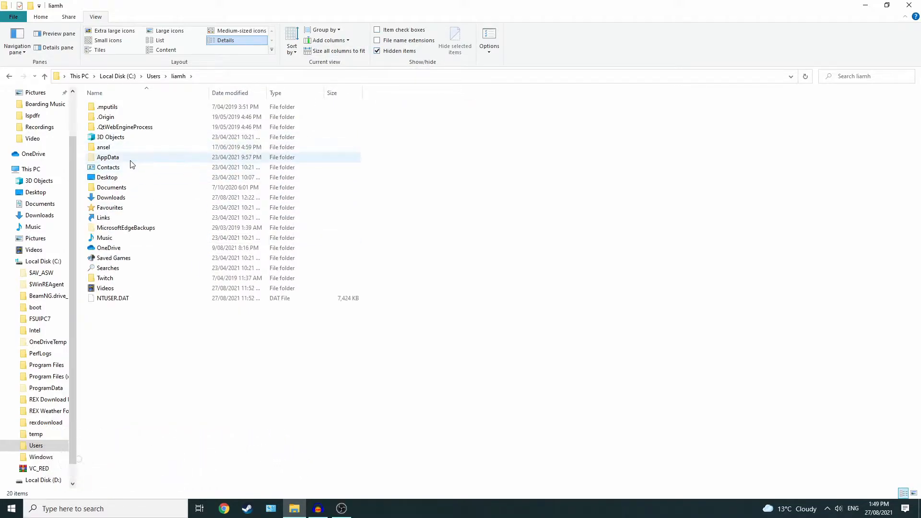
Open AppData\Roaming\Microsoft Flight Simulator and bring up the context menu for UserCfg.opt.
double_click(107, 157)
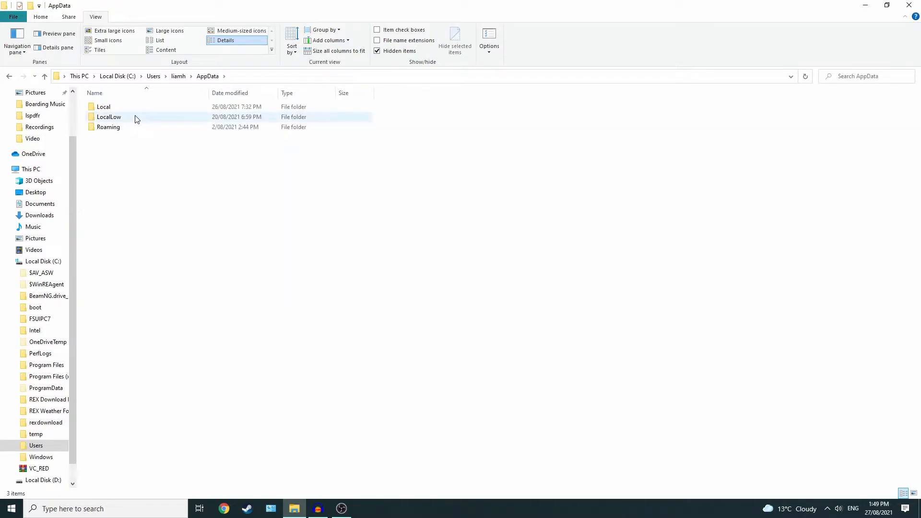
double_click(108, 126)
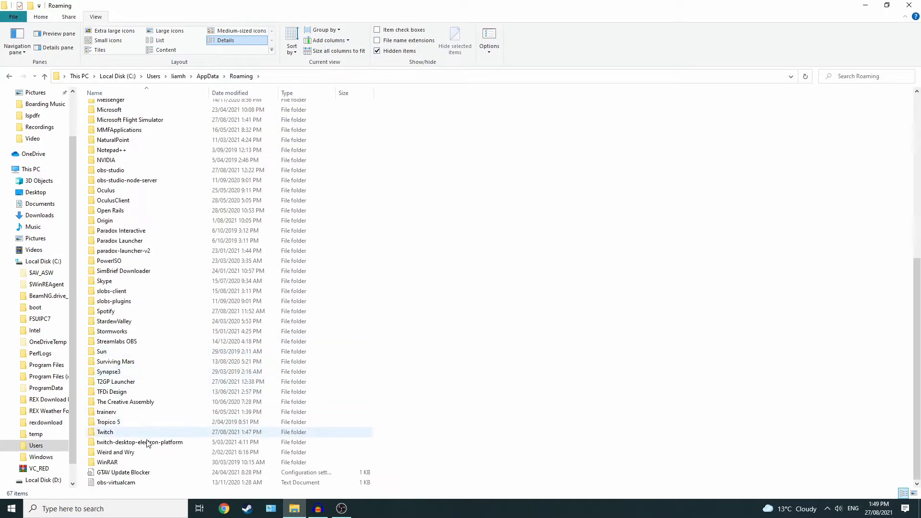
scroll("up", 3)
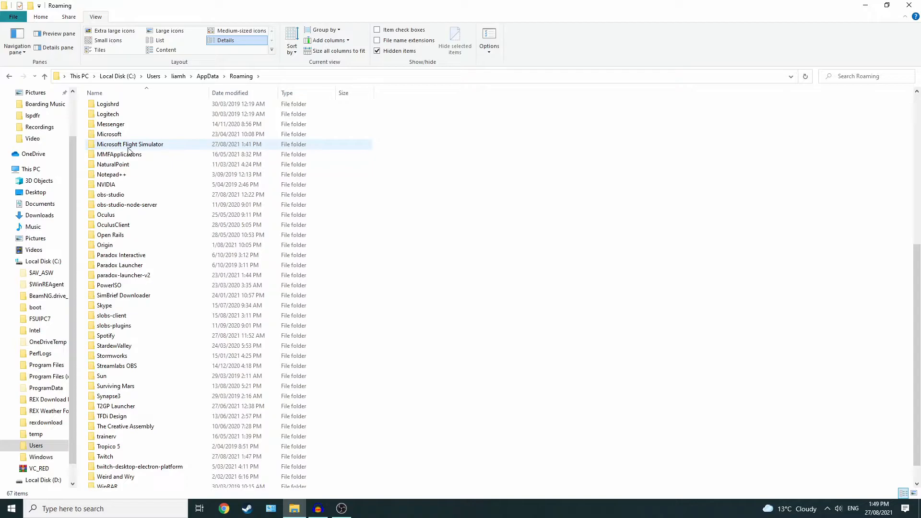
double_click(130, 144)
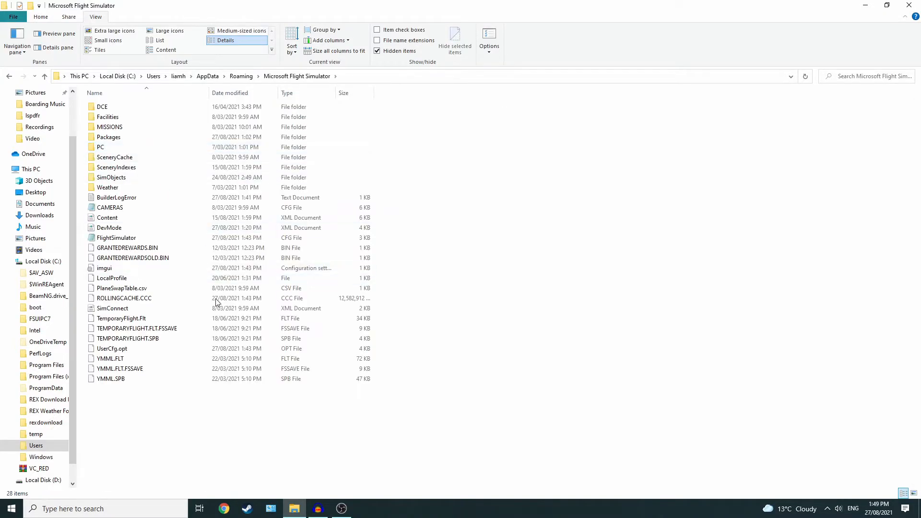
left_click(112, 349)
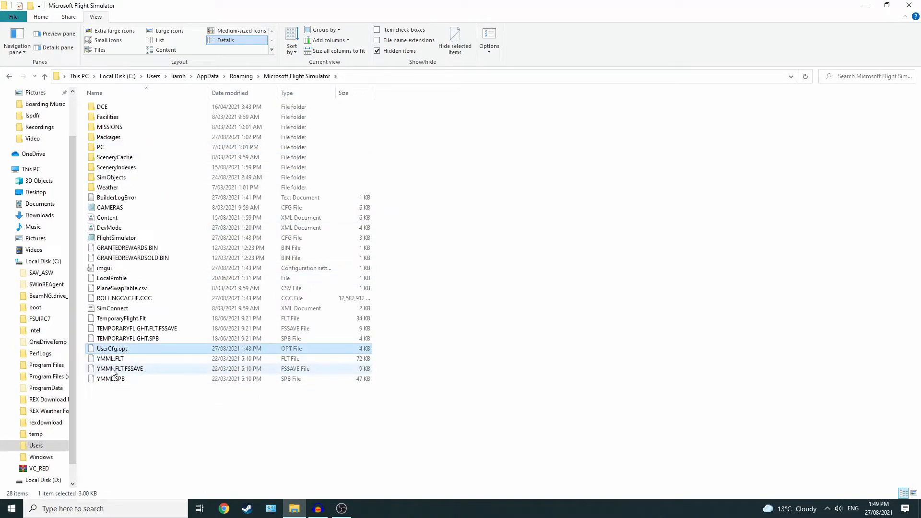
mouse_move(112, 348)
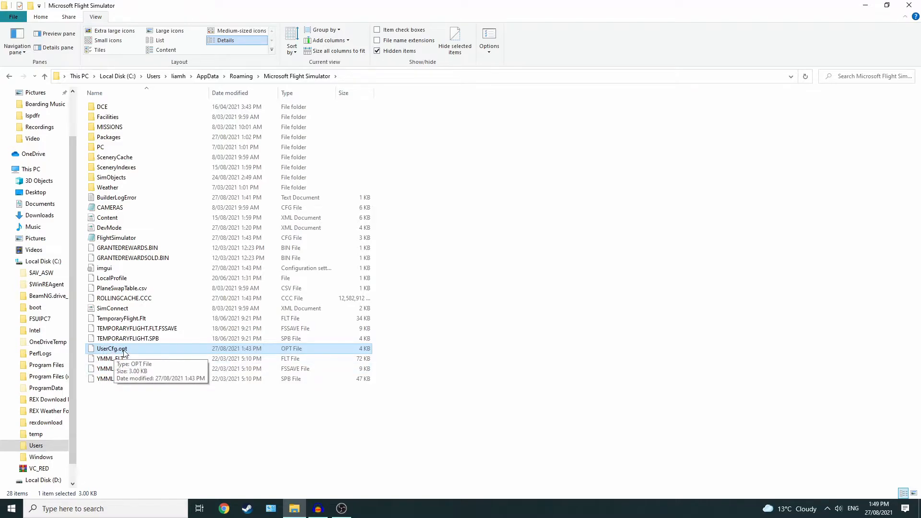
right_click(111, 348)
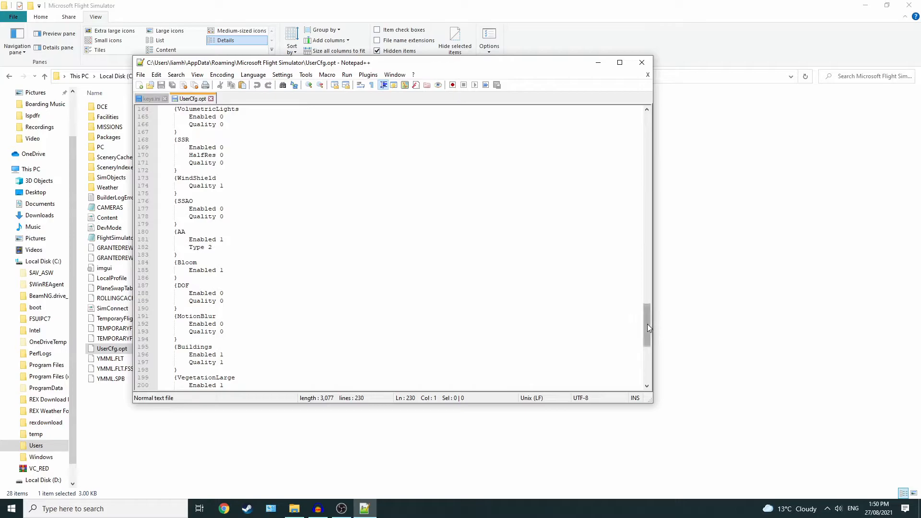
Scroll UserCfg.opt to the InstalledPackagesPath line and start selecting its path value.
scroll("up", 3)
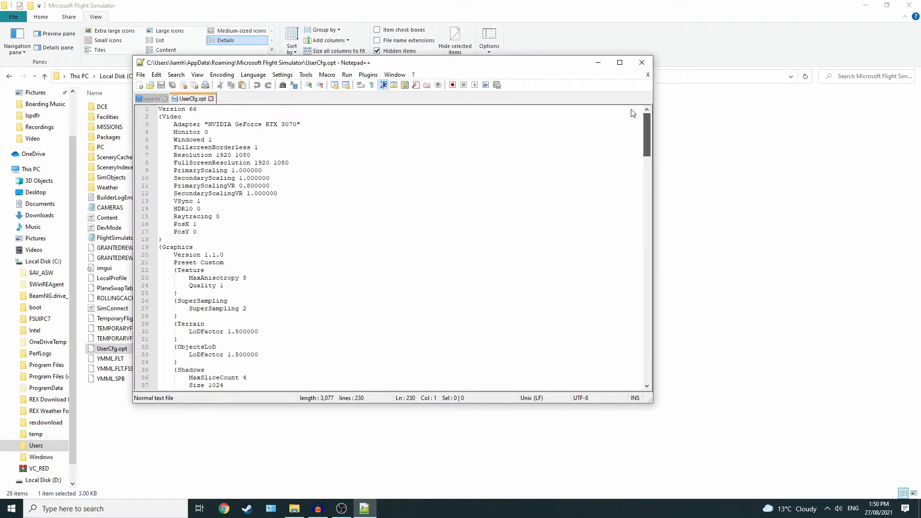
scroll("down", 3)
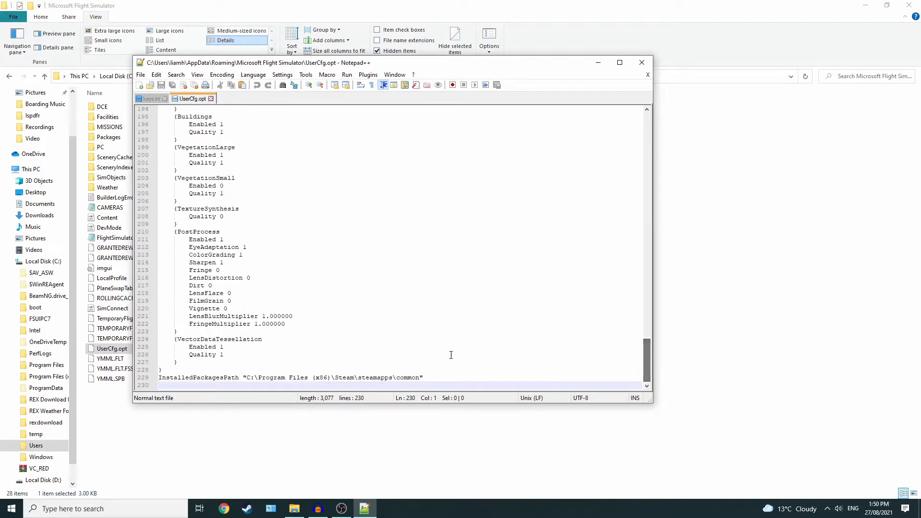
left_click(285, 323)
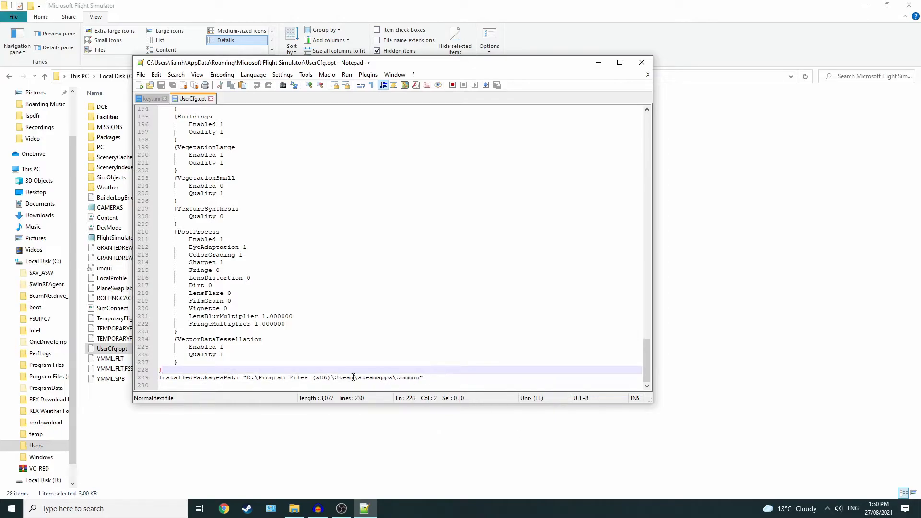
left_click(255, 377)
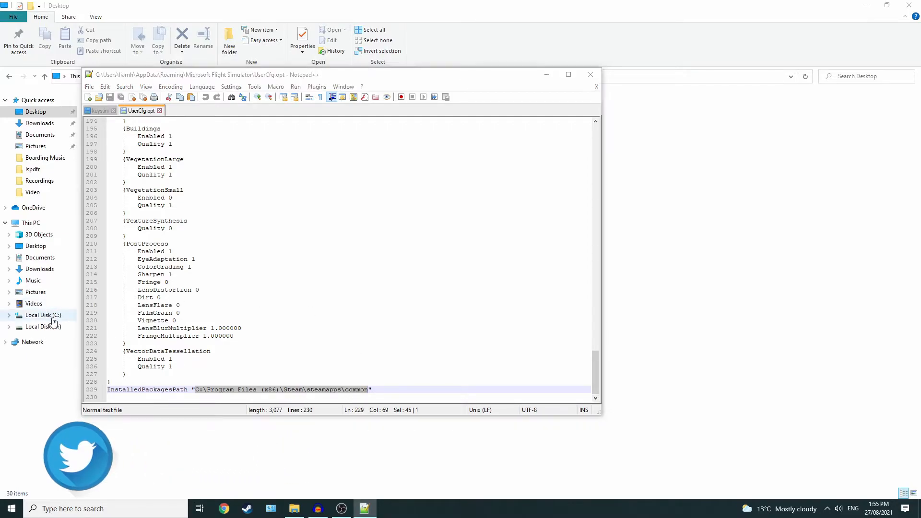
Browse C:\Program Files (x86)\Steam\steamapps\common and select the MicrosoftFlightSimulator folder.
left_click(42, 315)
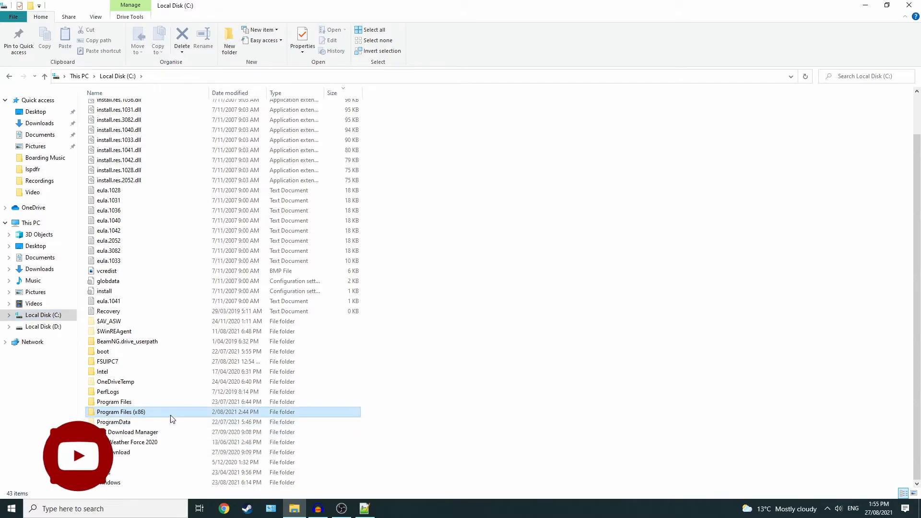
double_click(121, 411)
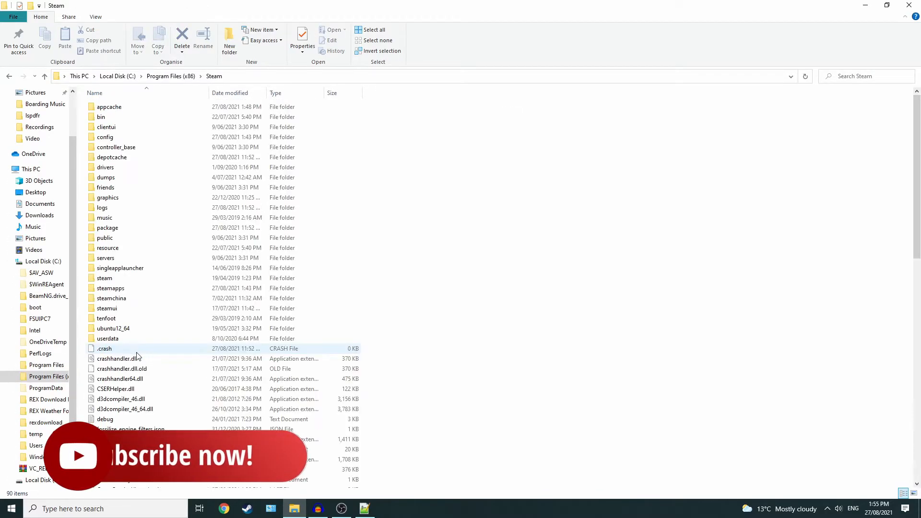
double_click(111, 288)
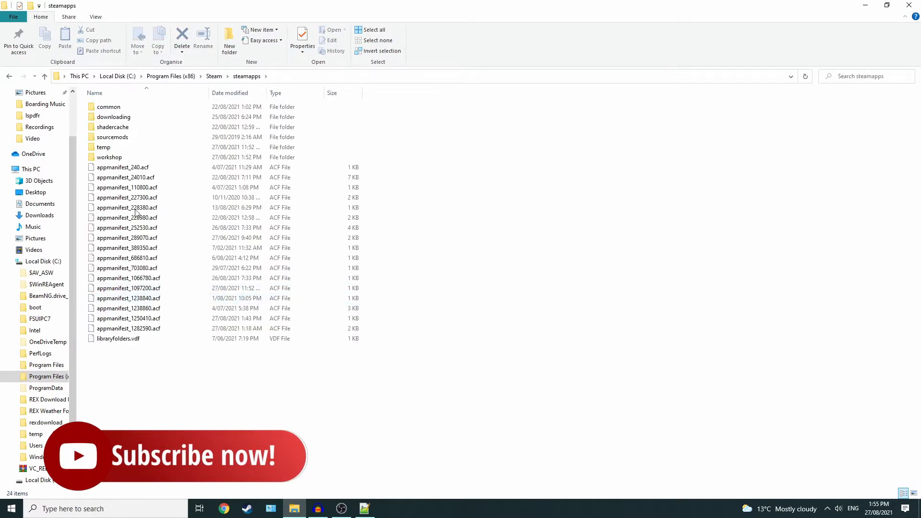
double_click(109, 106)
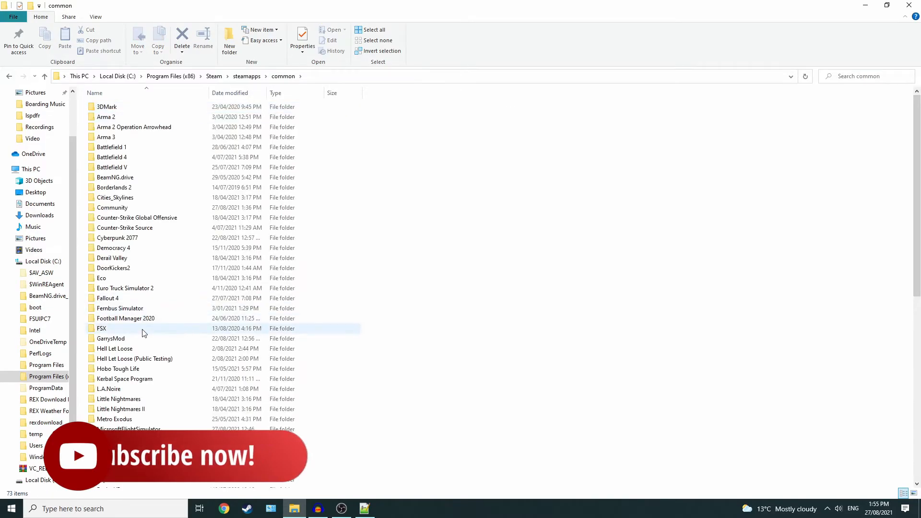
scroll("down", 3)
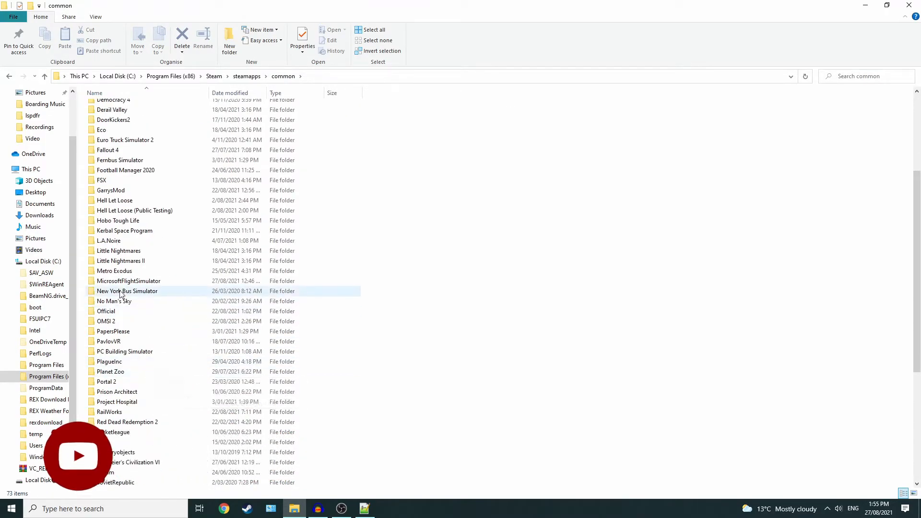
left_click(128, 281)
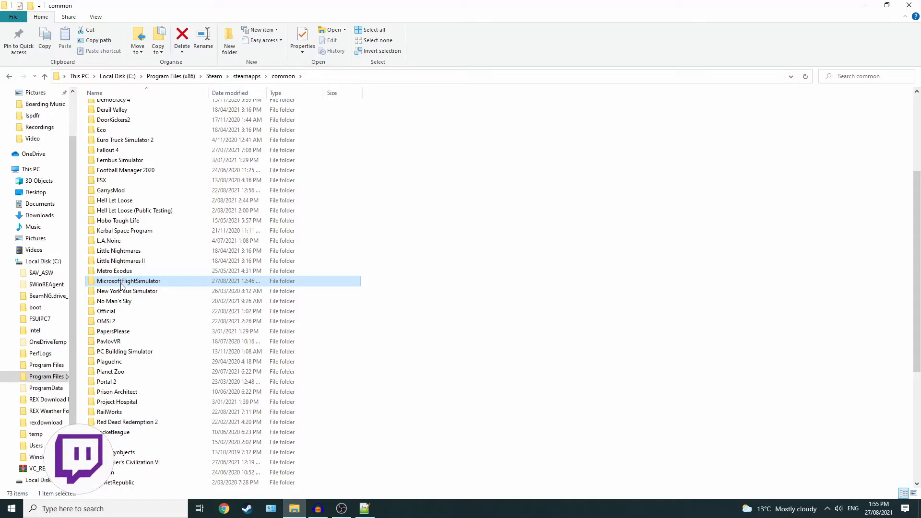
scroll("up", 3)
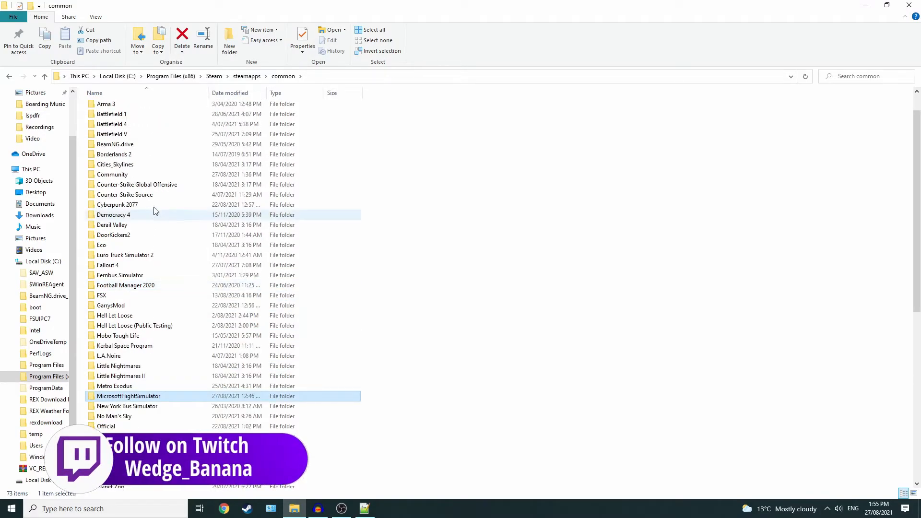
View the Community folder's add-ons, then return to common and open Official.
double_click(112, 174)
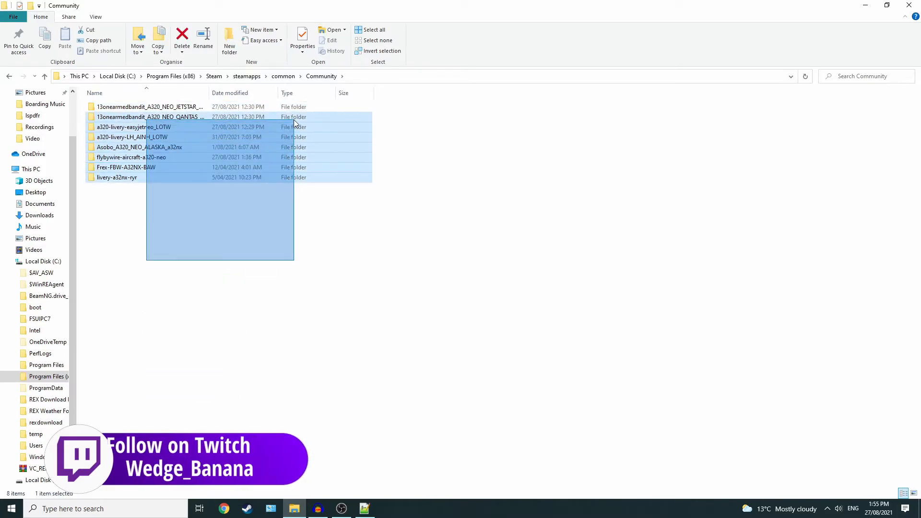
left_click(8, 76)
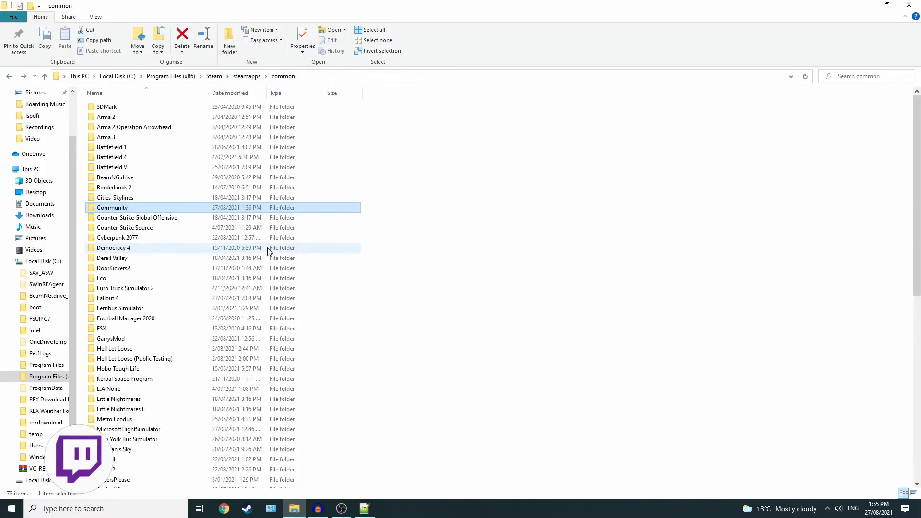
mouse_move(197, 214)
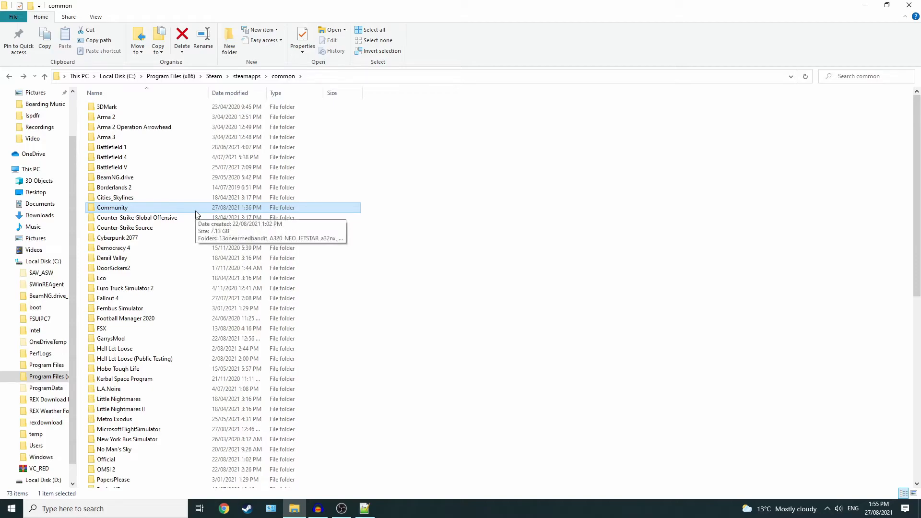
scroll("down", 3)
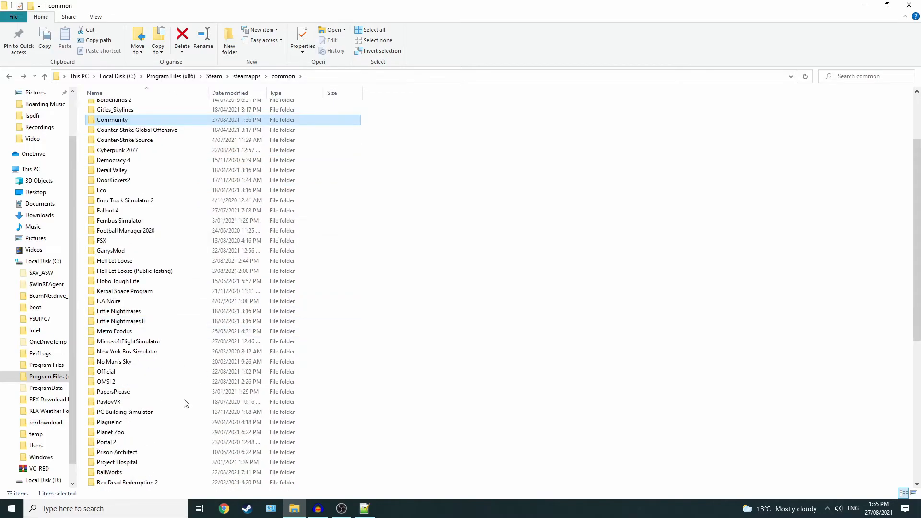
double_click(105, 371)
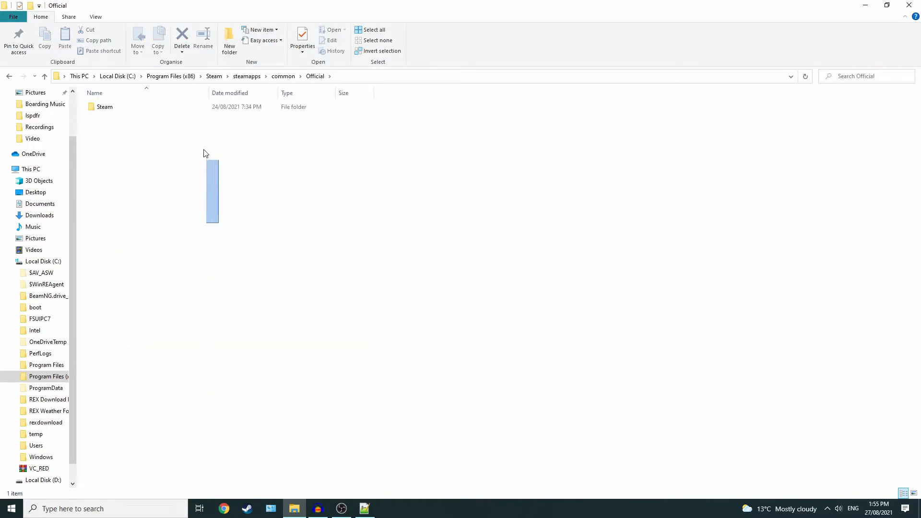